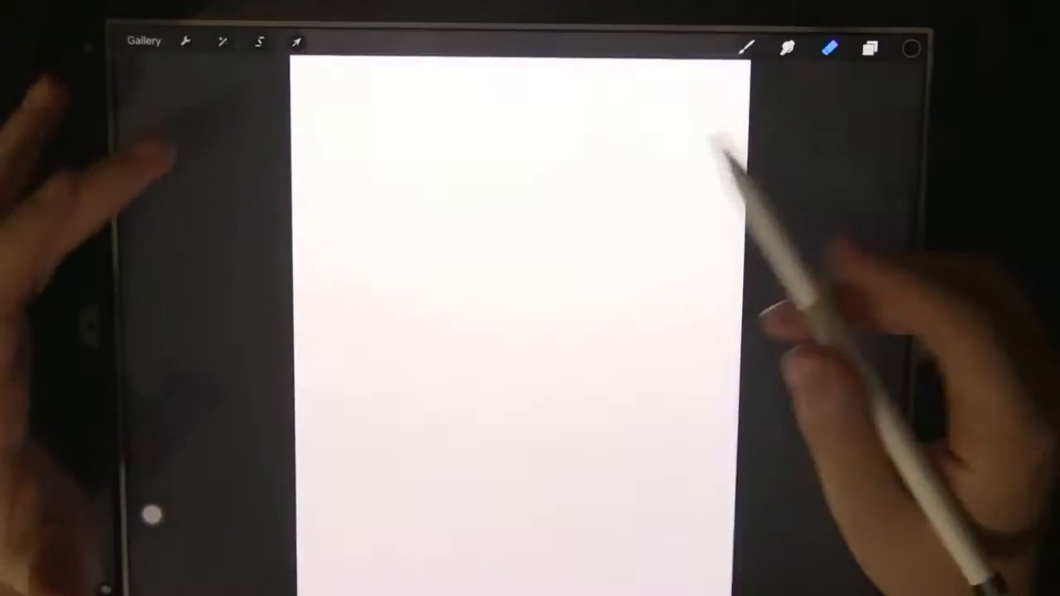
# Bring up the Colors panel from the toolbar colour circle.
pyautogui.click(909, 48)
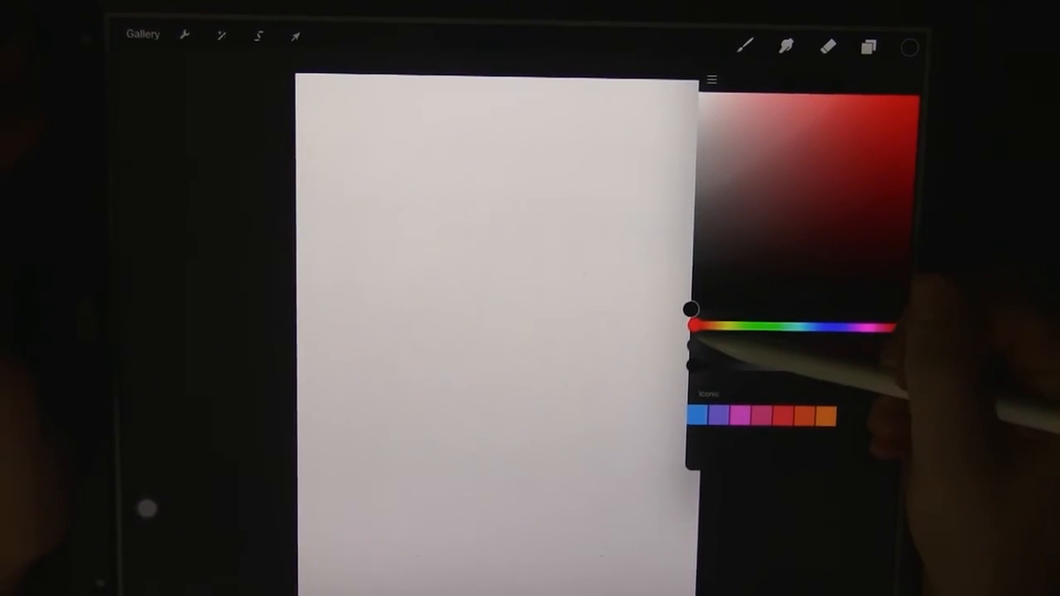
# Shift the hue from red through teal to a bright green and refine its shade.
pyautogui.moveTo(696, 326); pyautogui.dragTo(797, 329)
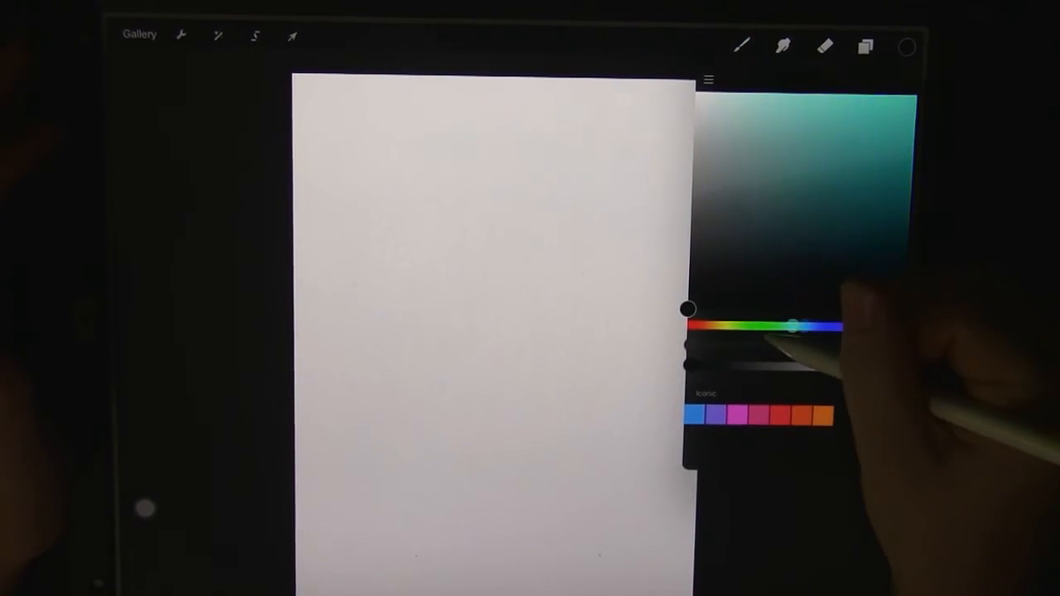
pyautogui.moveTo(795, 325); pyautogui.dragTo(768, 327)
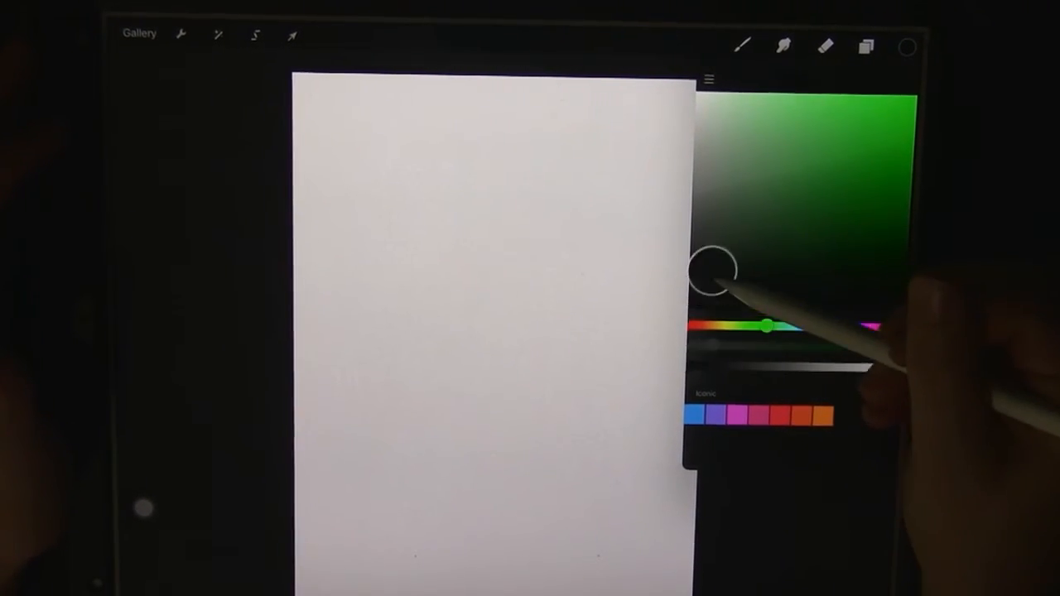
pyautogui.moveTo(716, 273); pyautogui.dragTo(840, 222)
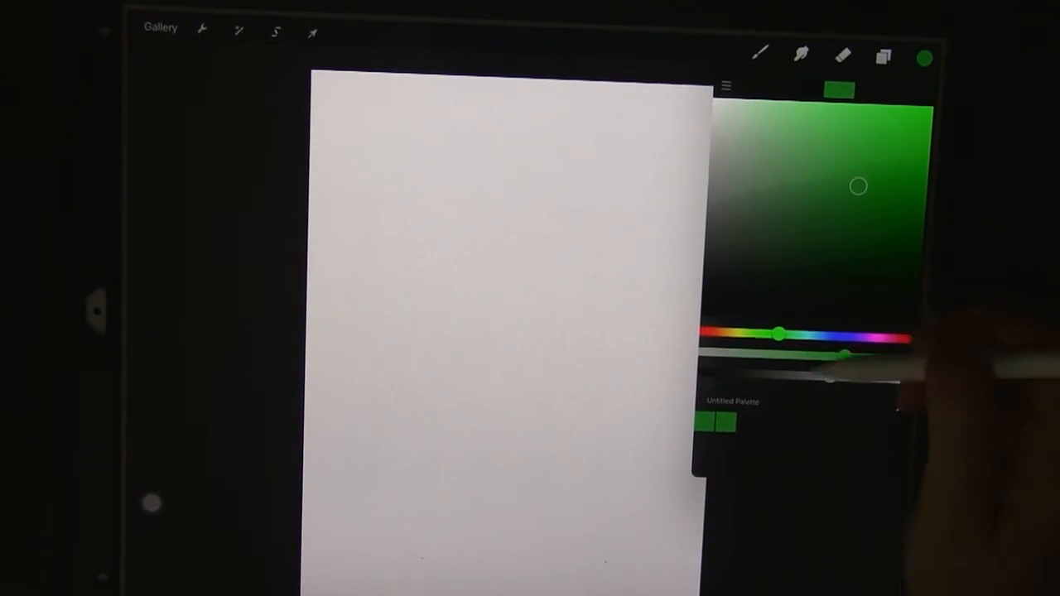
# Shift the current colour to cyan for the next palette swatch.
pyautogui.moveTo(778, 334); pyautogui.dragTo(811, 334)
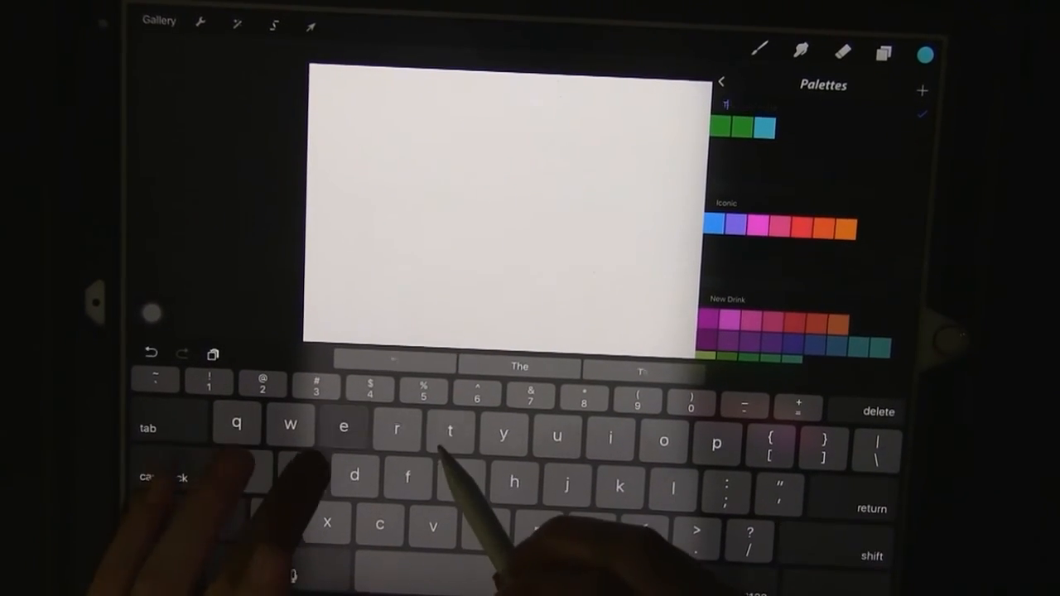
# Name the new palette 'Test' and show it in the Palettes list.
pyautogui.write('Test')
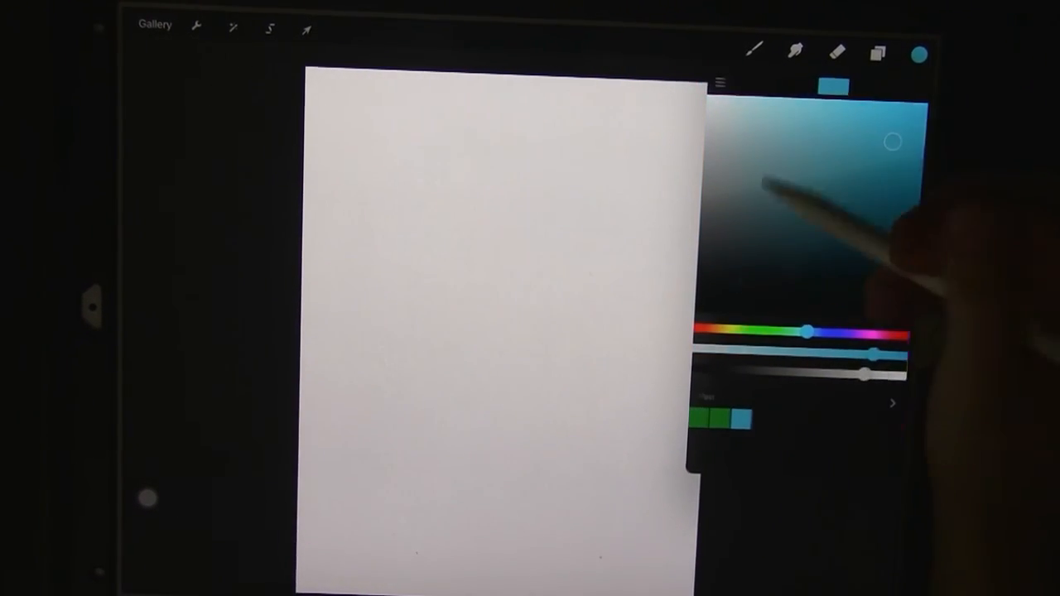
pyautogui.click(720, 81)
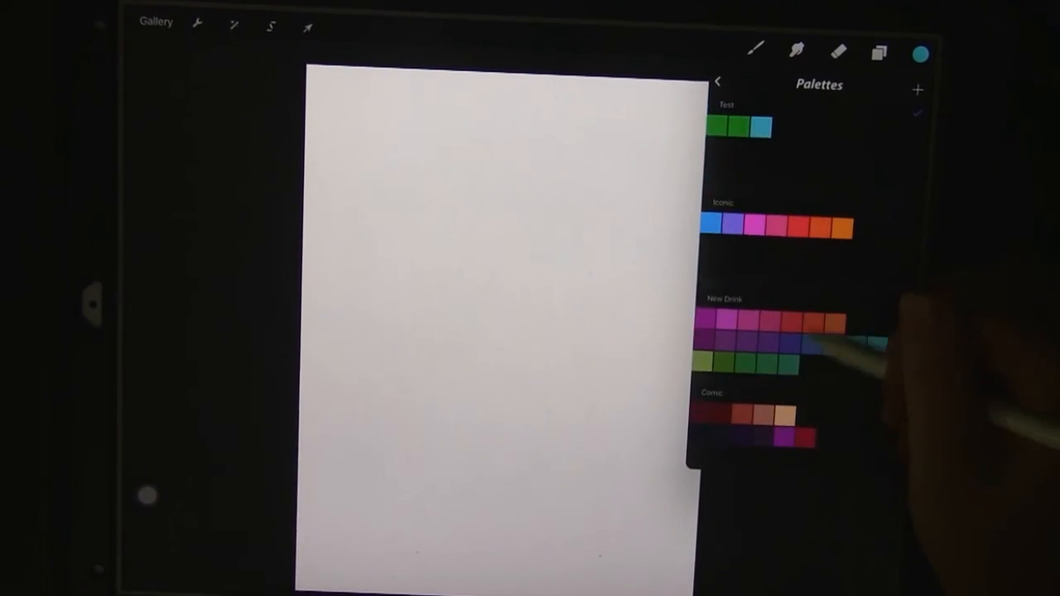